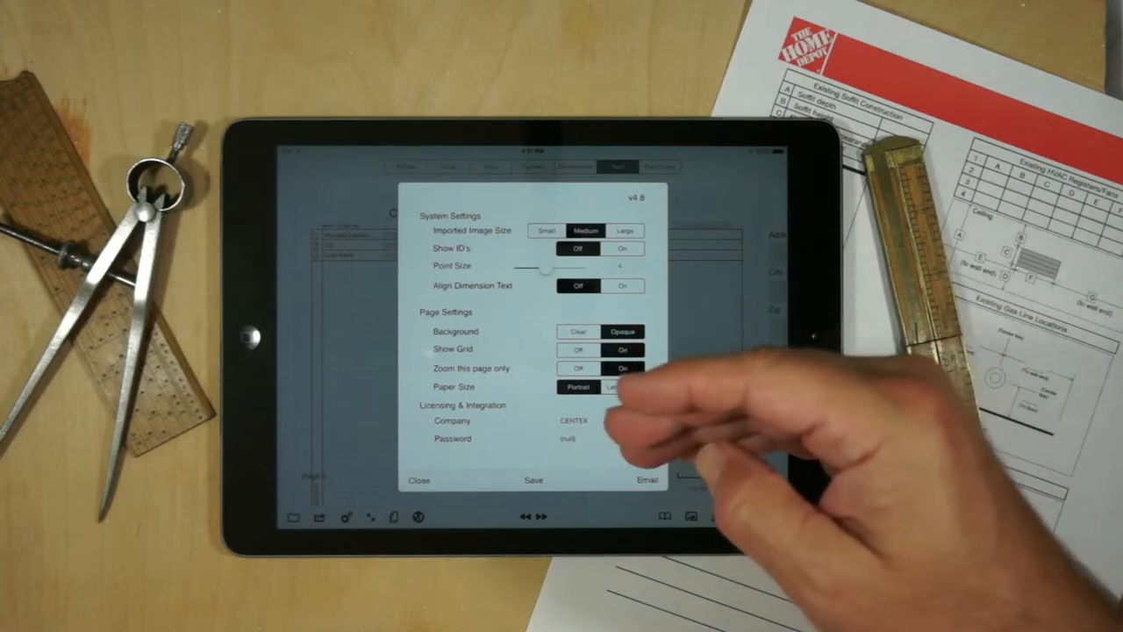
Close the settings panel and advance from the scope-of-work page to the slab foundation repair agreement.
{"action": "left_click", "coordinate": [623, 386]}
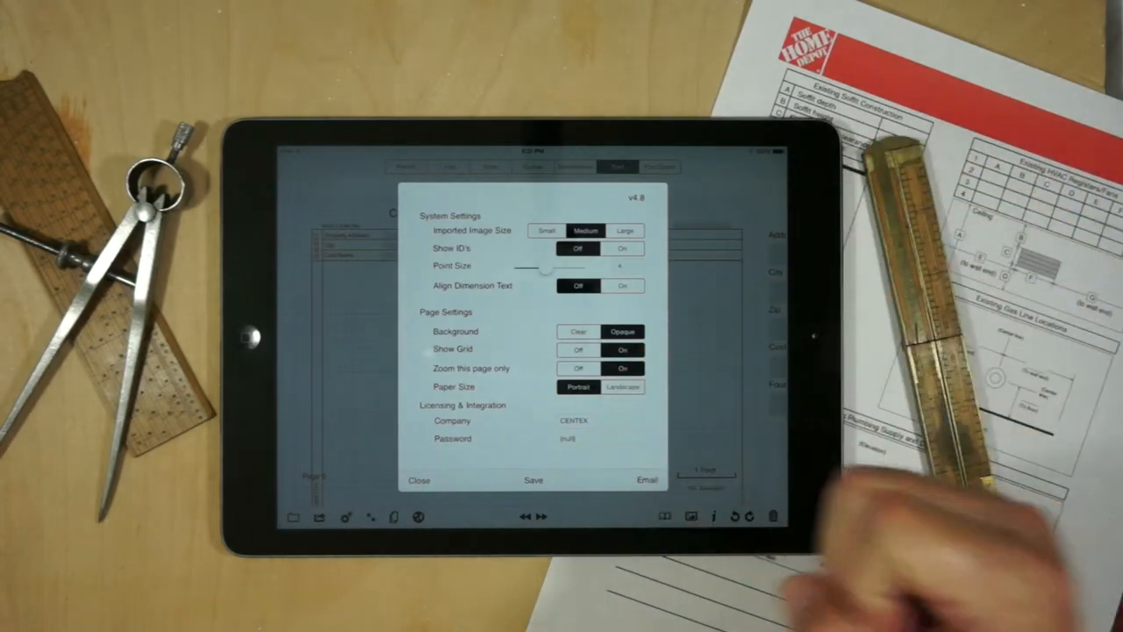
{"action": "left_click", "coordinate": [419, 480]}
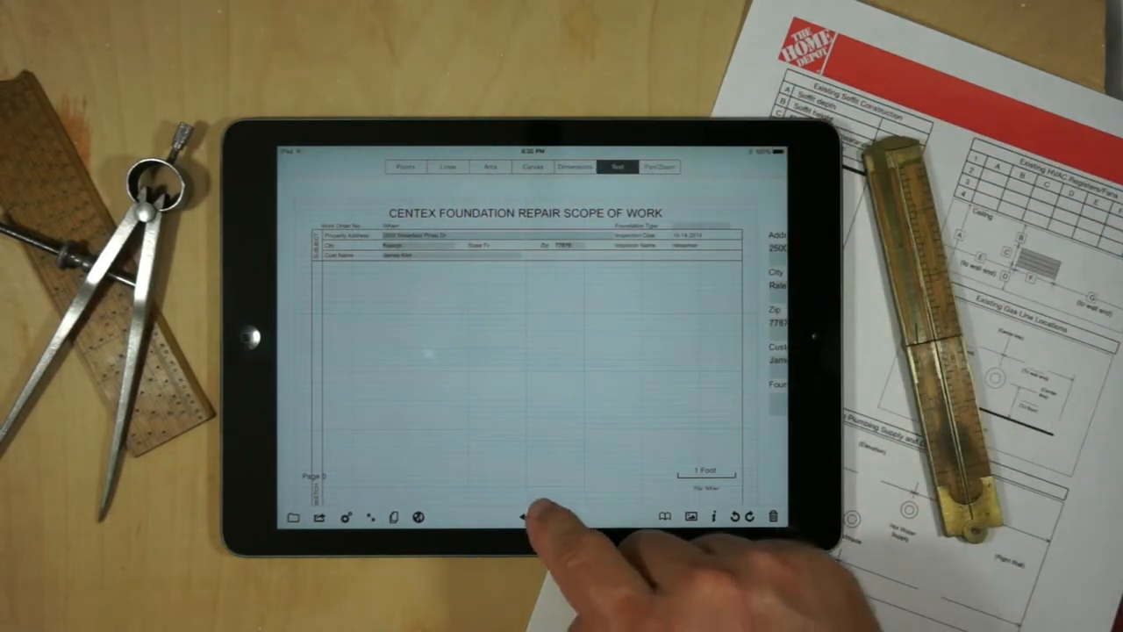
{"action": "left_click", "coordinate": [526, 517]}
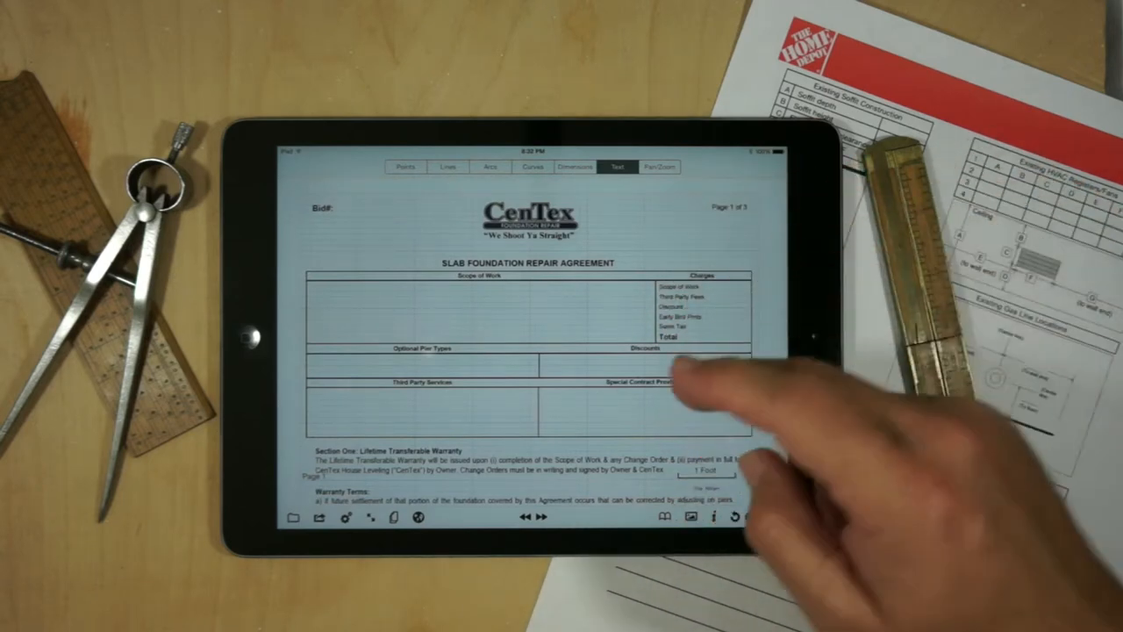
Page forward to page 2 and scroll through CenTex's responsibilities and general conditions.
{"action": "left_click", "coordinate": [659, 166]}
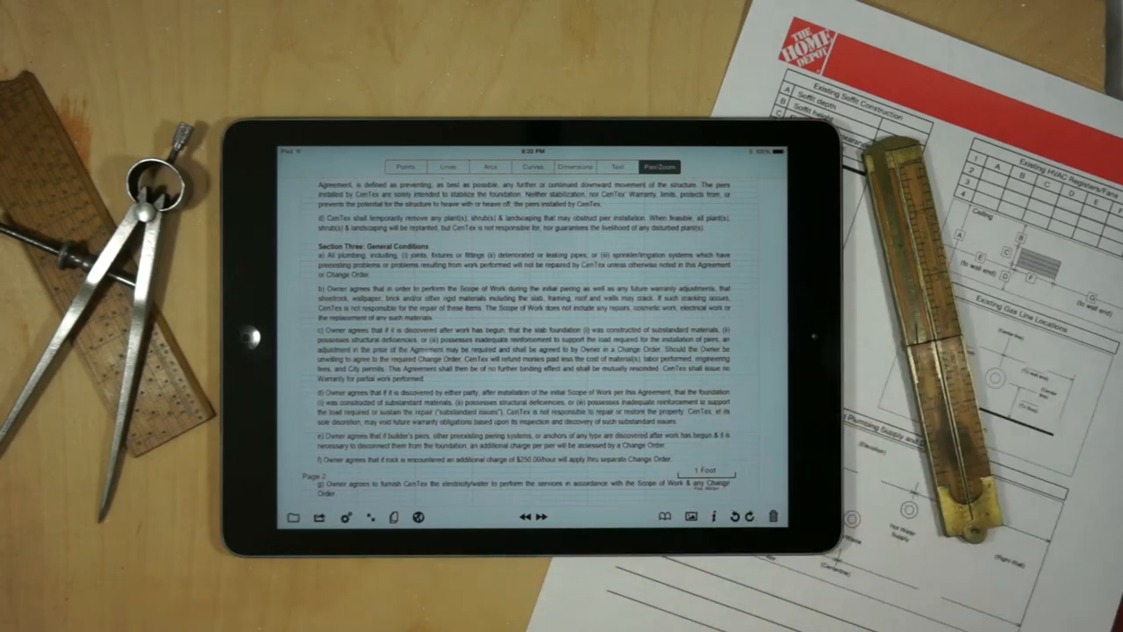
{"action": "scroll", "scroll_direction": "down", "scroll_amount": 3}
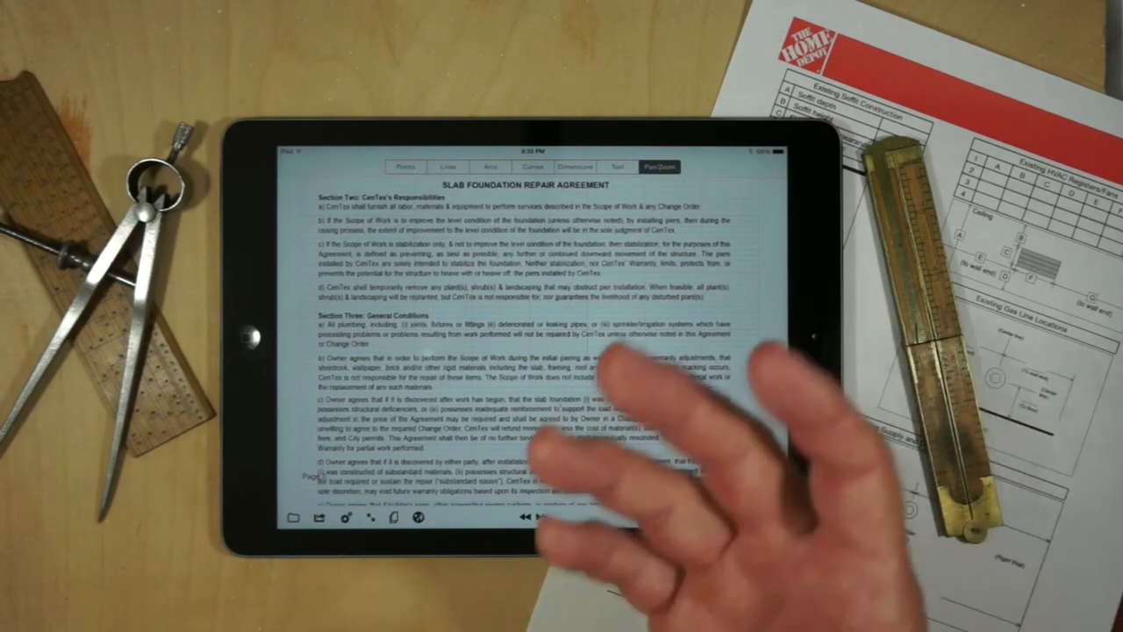